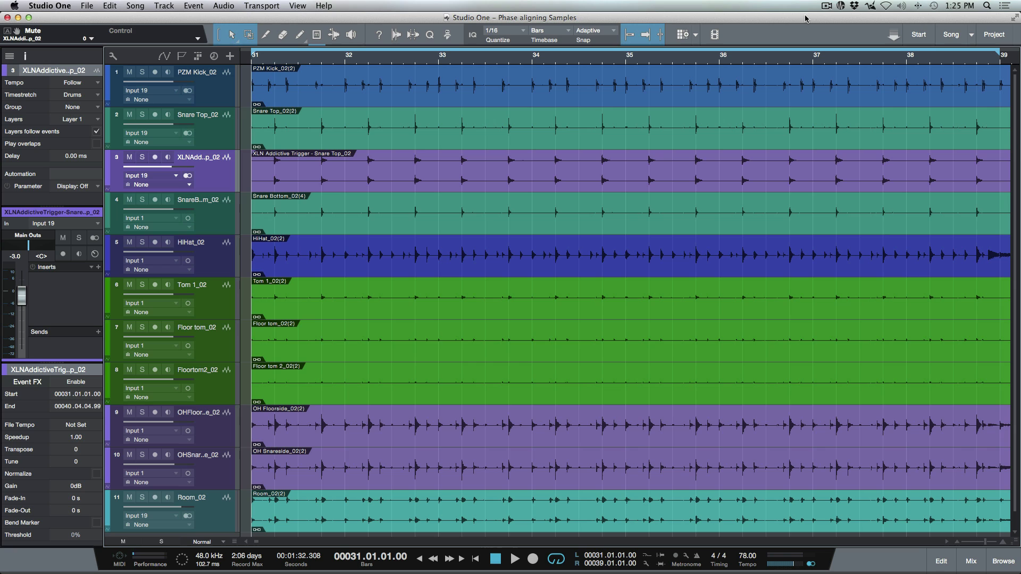
{"action": "mouse_move", "coordinate": [625, 155]}
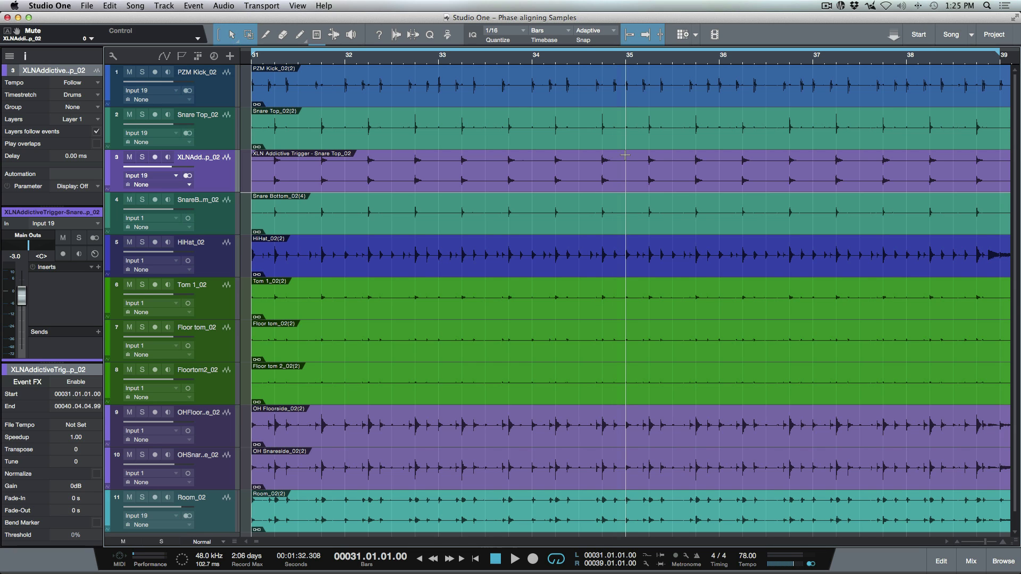
{"action": "mouse_move", "coordinate": [631, 134]}
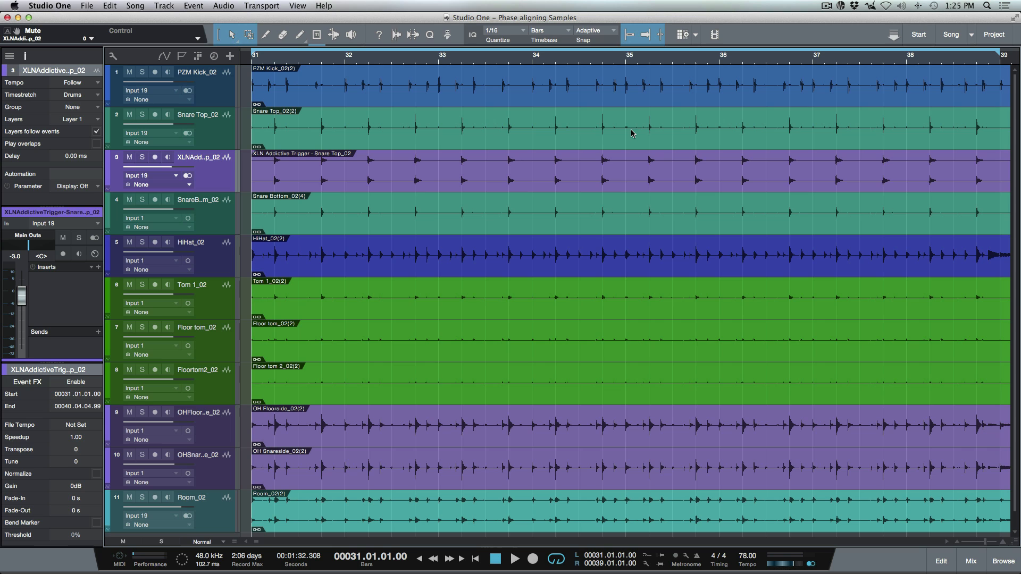
{"action": "mouse_move", "coordinate": [506, 138]}
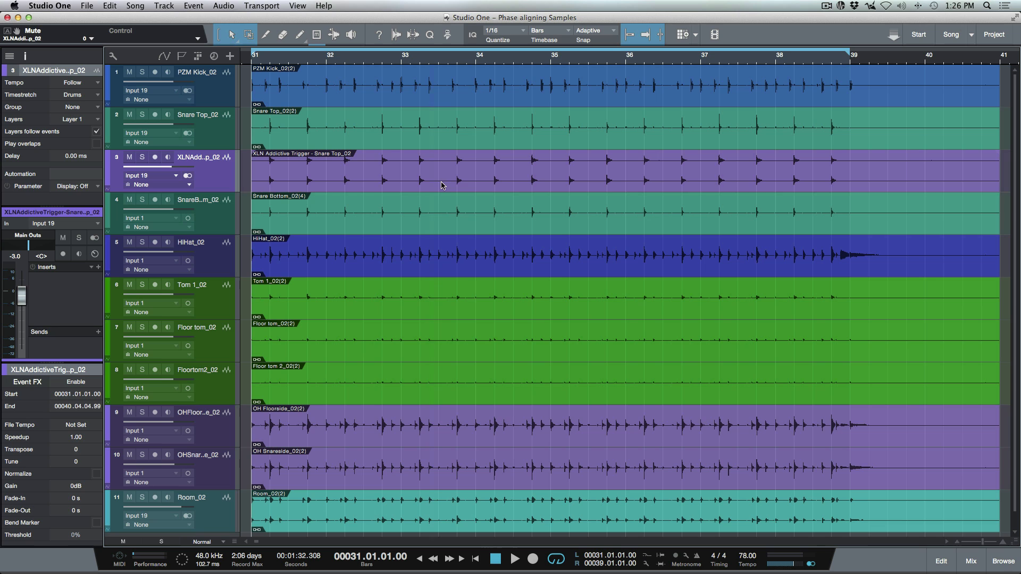
{"action": "mouse_move", "coordinate": [412, 189]}
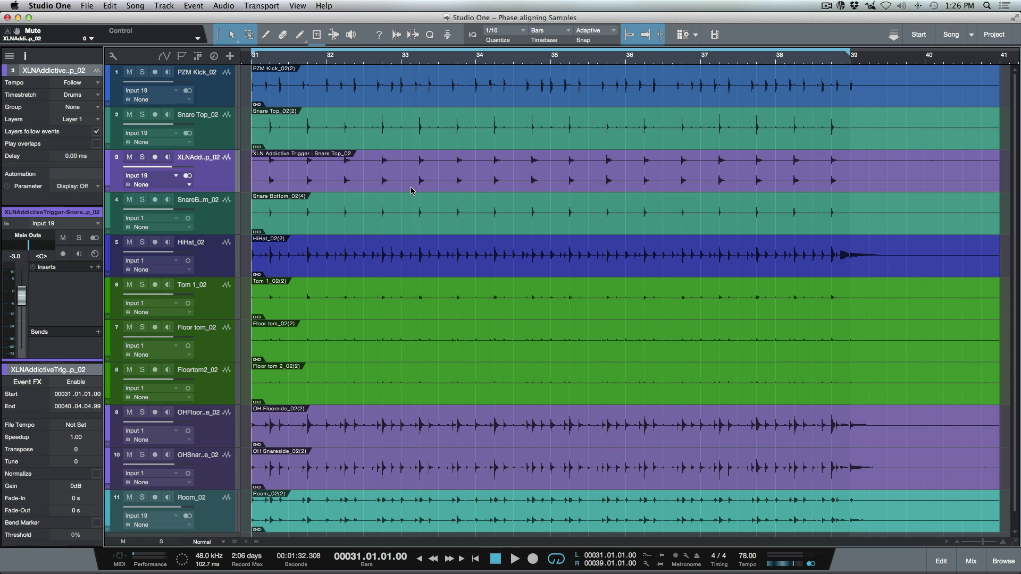
Step: Solo the XLN Addictive Trigger snare track and audition it briefly from bar 31
{"action": "left_click", "coordinate": [197, 114]}
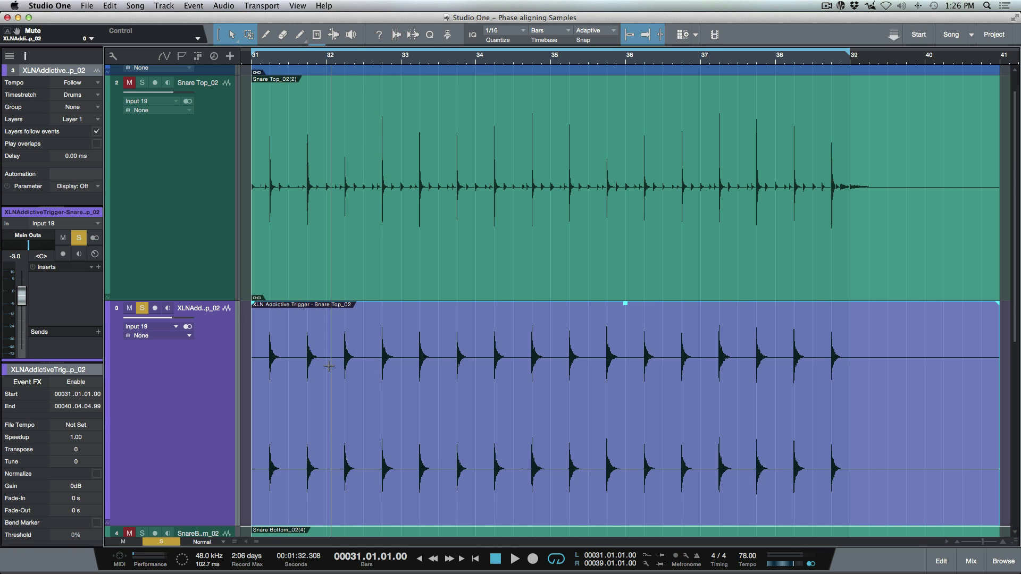
{"action": "left_click", "coordinate": [515, 558]}
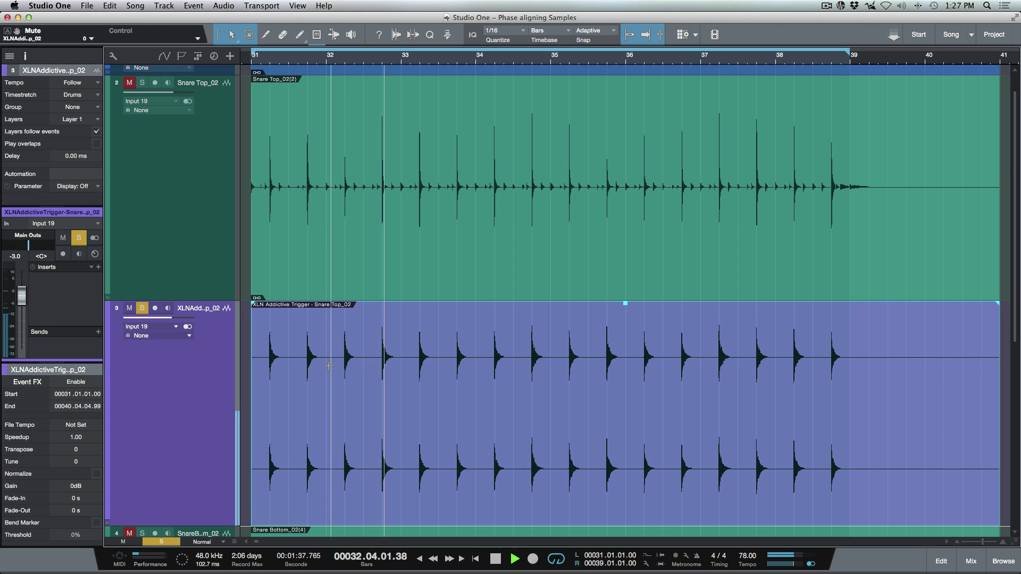
{"action": "left_click", "coordinate": [513, 559]}
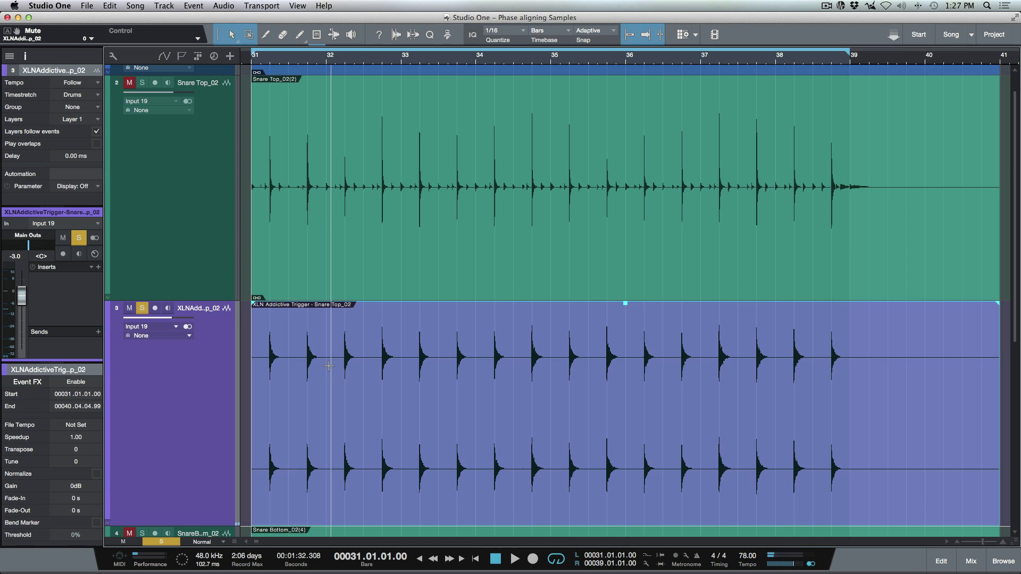
{"action": "mouse_move", "coordinate": [336, 376]}
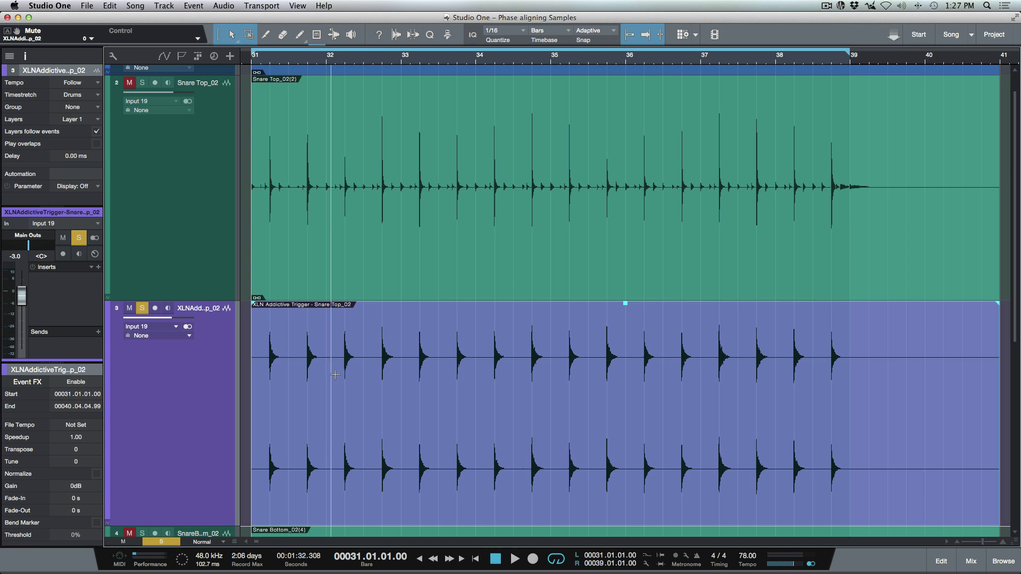
Step: Bring up the triggered snare event's audio operations to run Detect Transients
{"action": "right_click", "coordinate": [334, 374]}
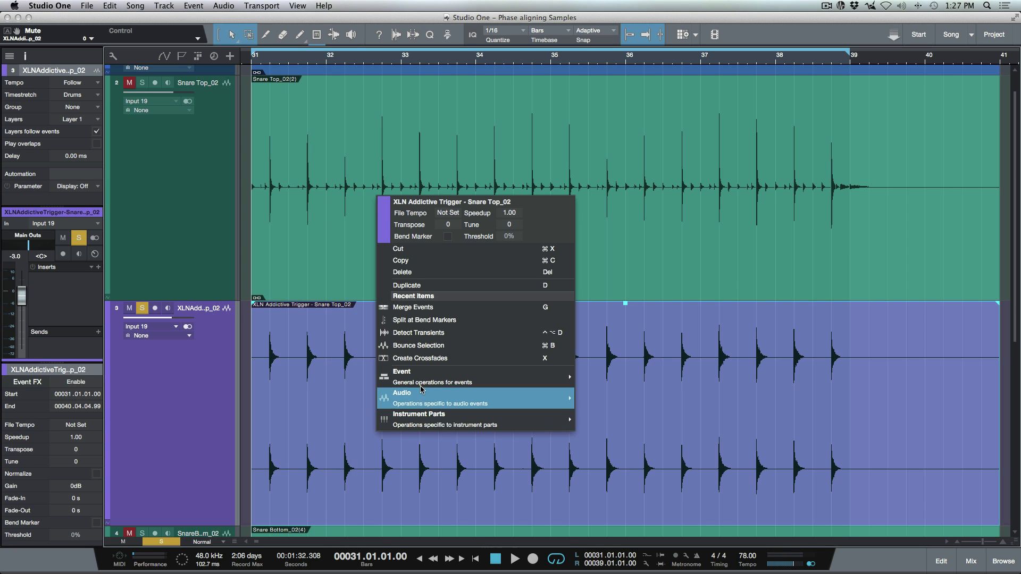
{"action": "mouse_move", "coordinate": [430, 332]}
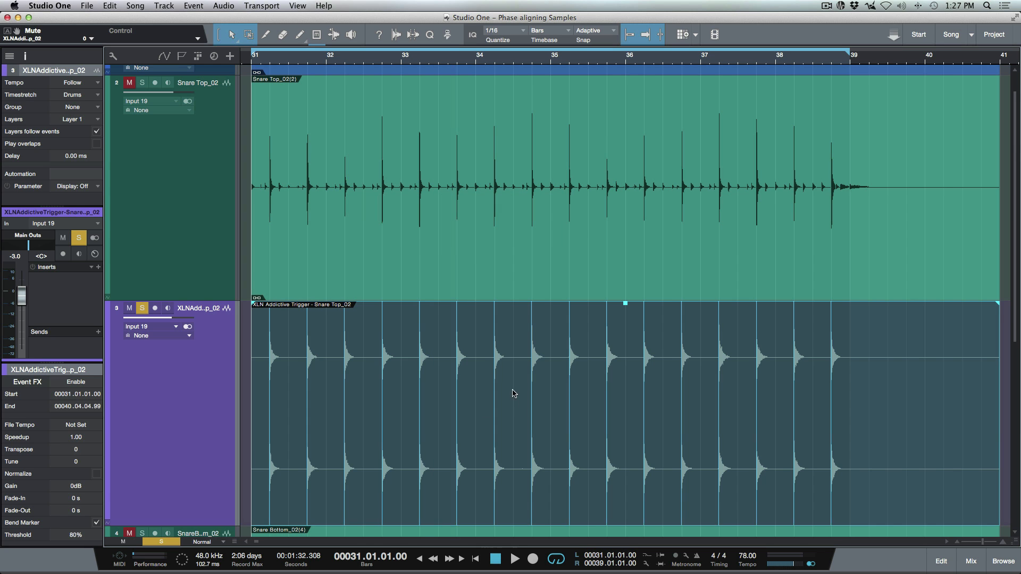
{"action": "mouse_move", "coordinate": [483, 374]}
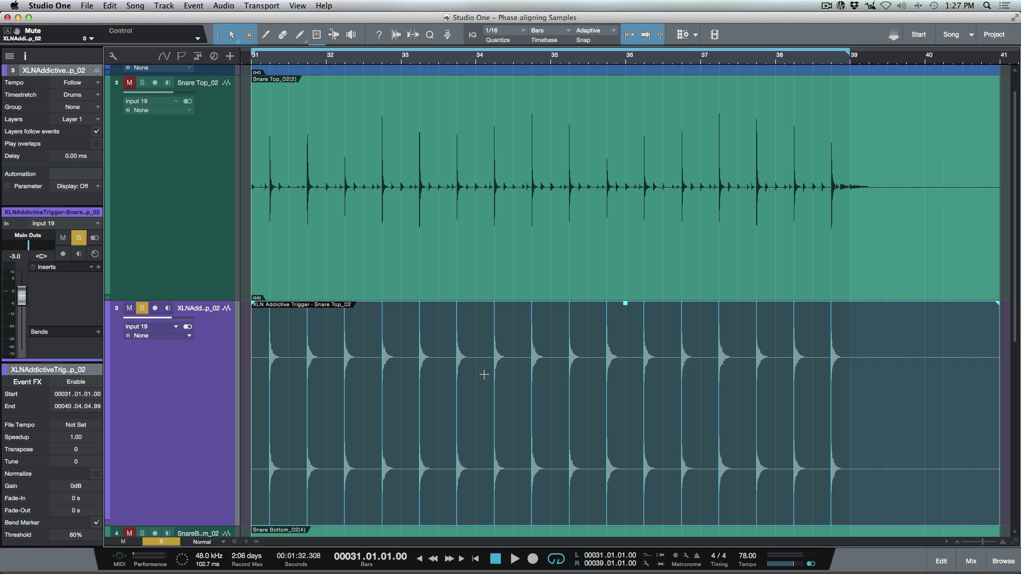
{"action": "mouse_move", "coordinate": [373, 417]}
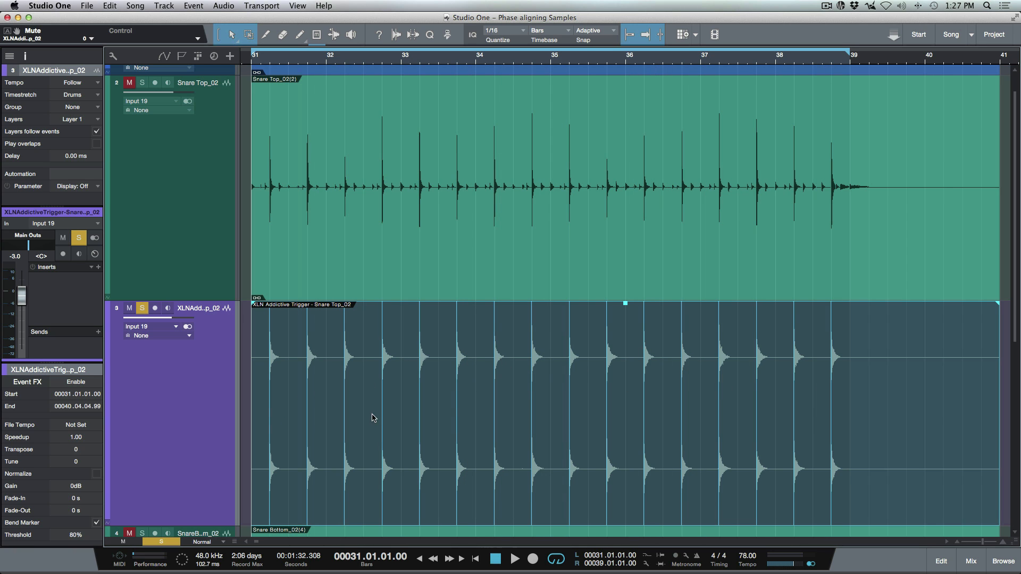
{"action": "mouse_move", "coordinate": [390, 417]}
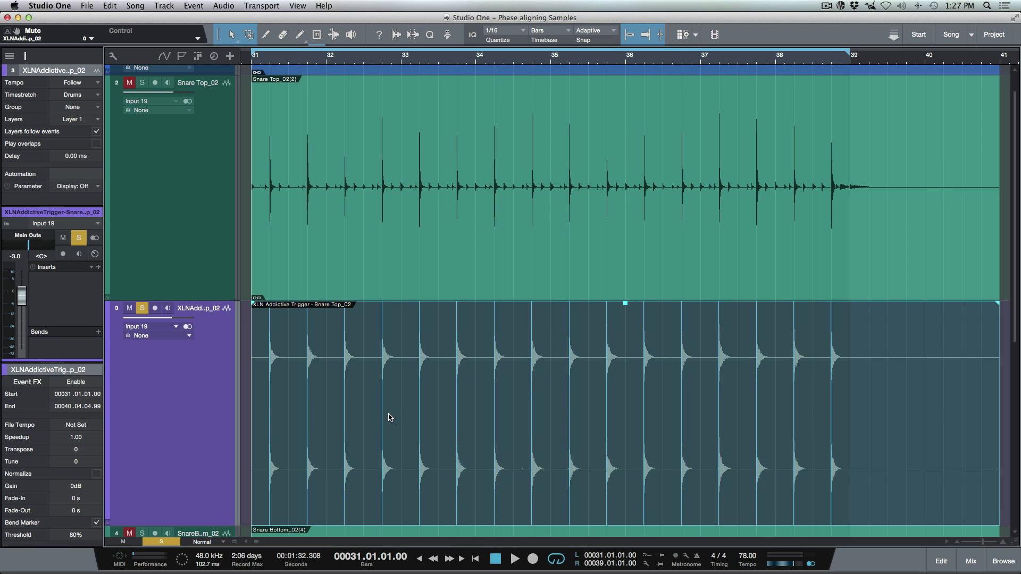
{"action": "mouse_move", "coordinate": [402, 441]}
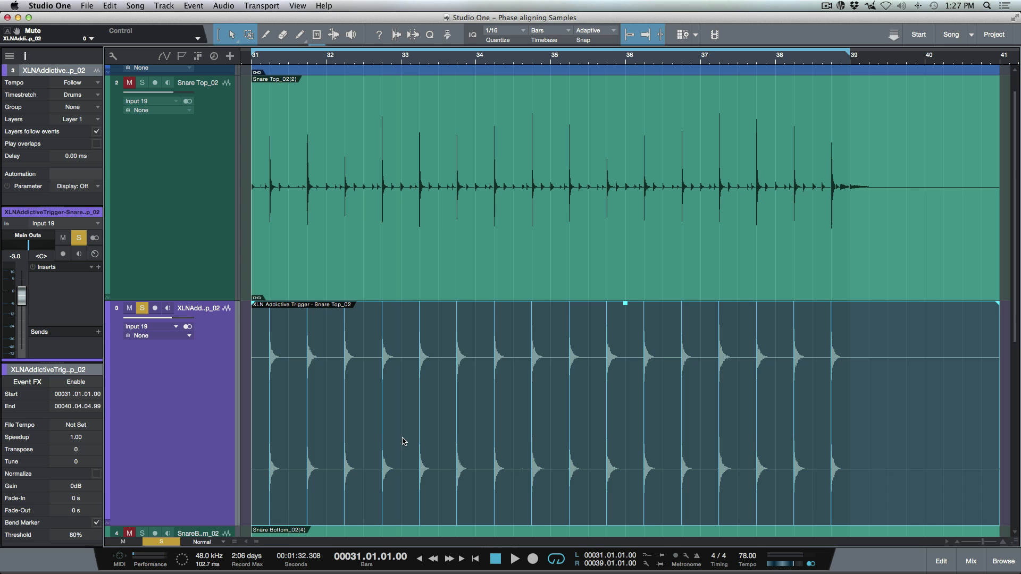
Step: Split the triggered snare event at its bend markers into per-hit slices
{"action": "right_click", "coordinate": [402, 441]}
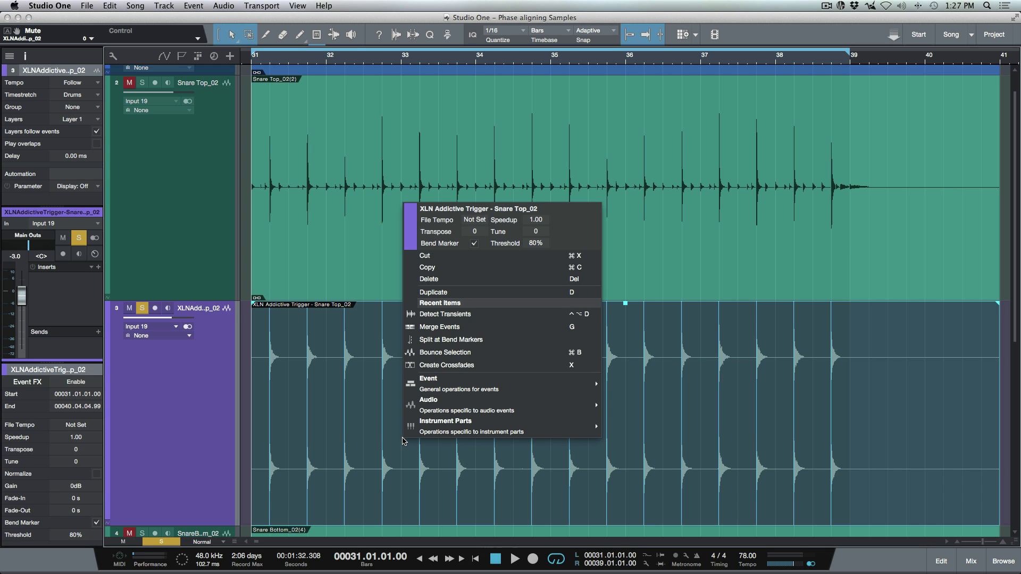
{"action": "mouse_move", "coordinate": [450, 339]}
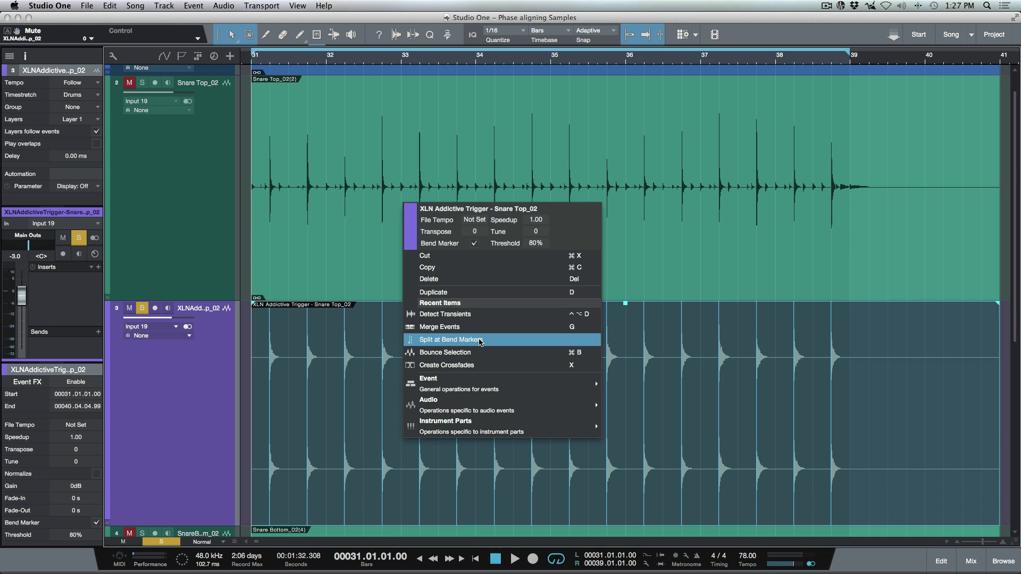
{"action": "mouse_move", "coordinate": [443, 344]}
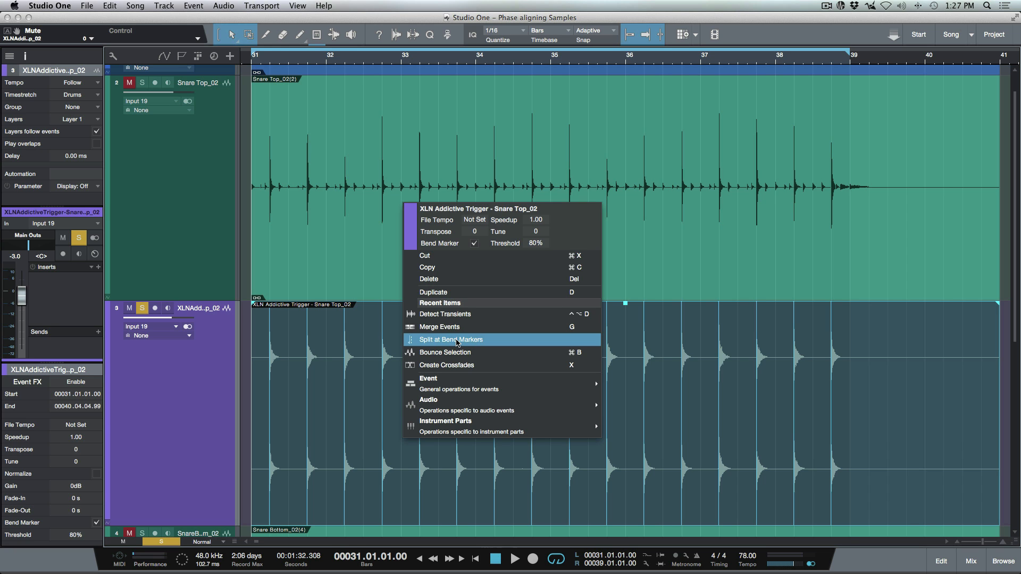
{"action": "left_click", "coordinate": [449, 339]}
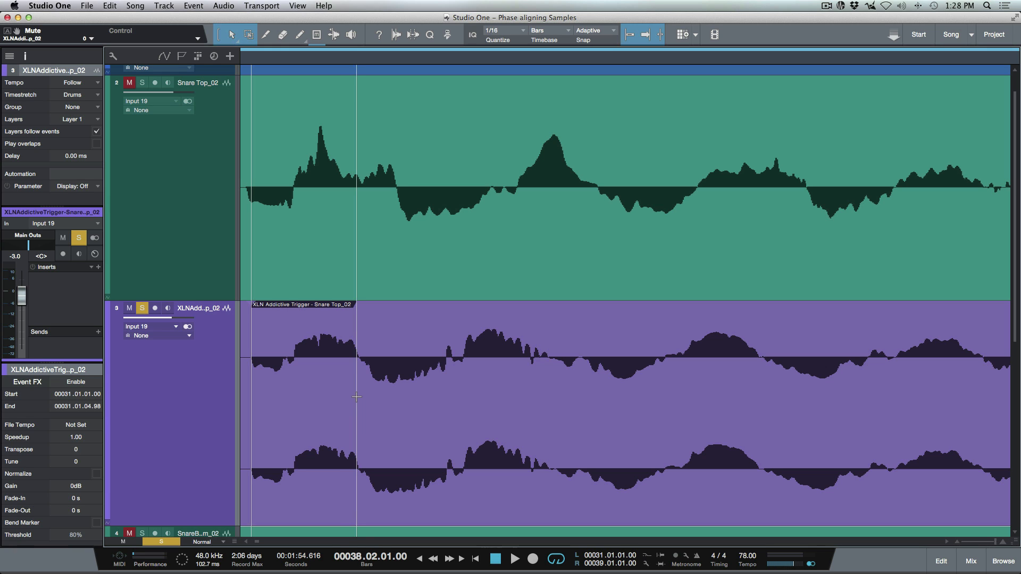
{"action": "mouse_move", "coordinate": [232, 378]}
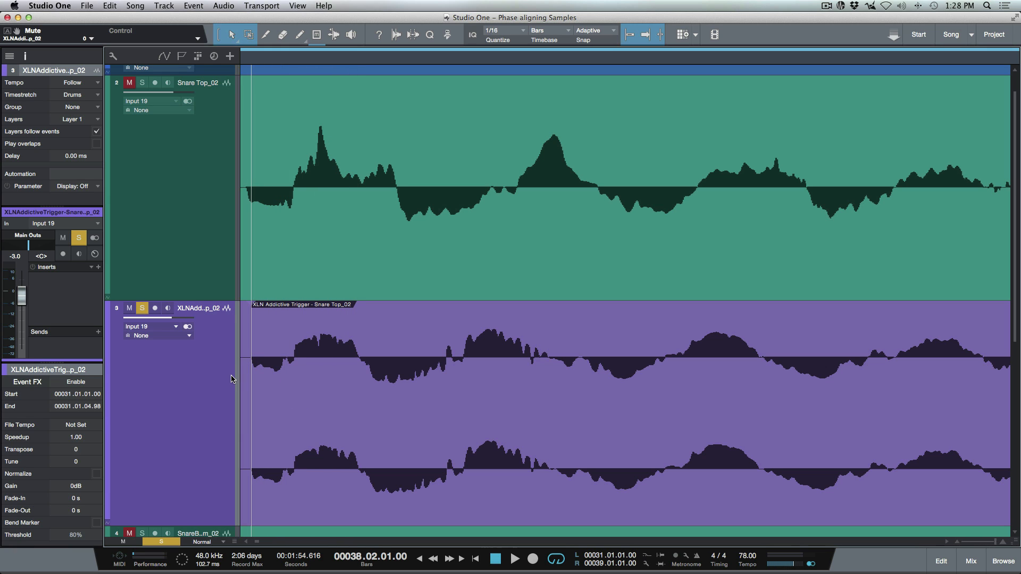
{"action": "mouse_move", "coordinate": [227, 370]}
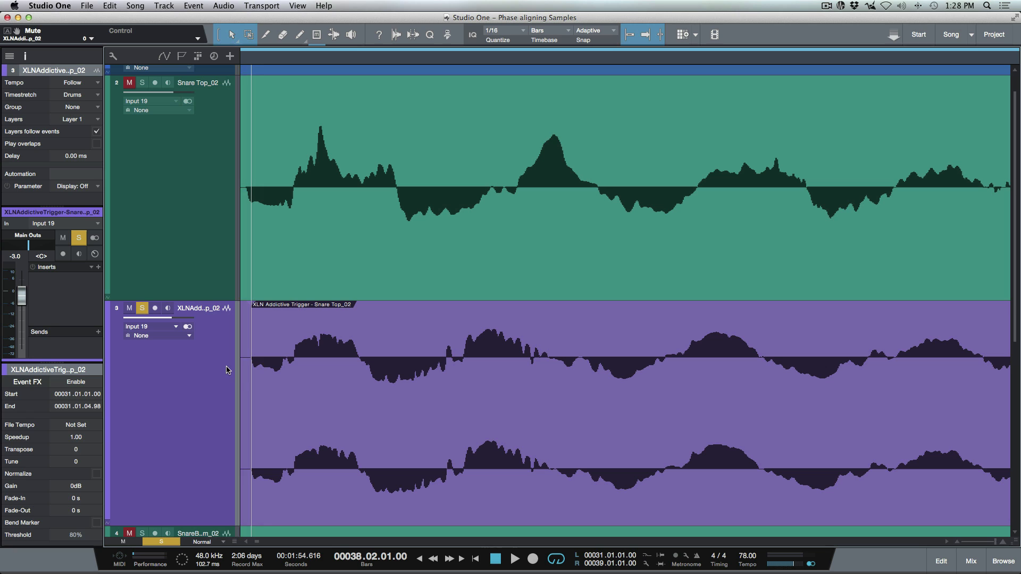
{"action": "mouse_move", "coordinate": [345, 358]}
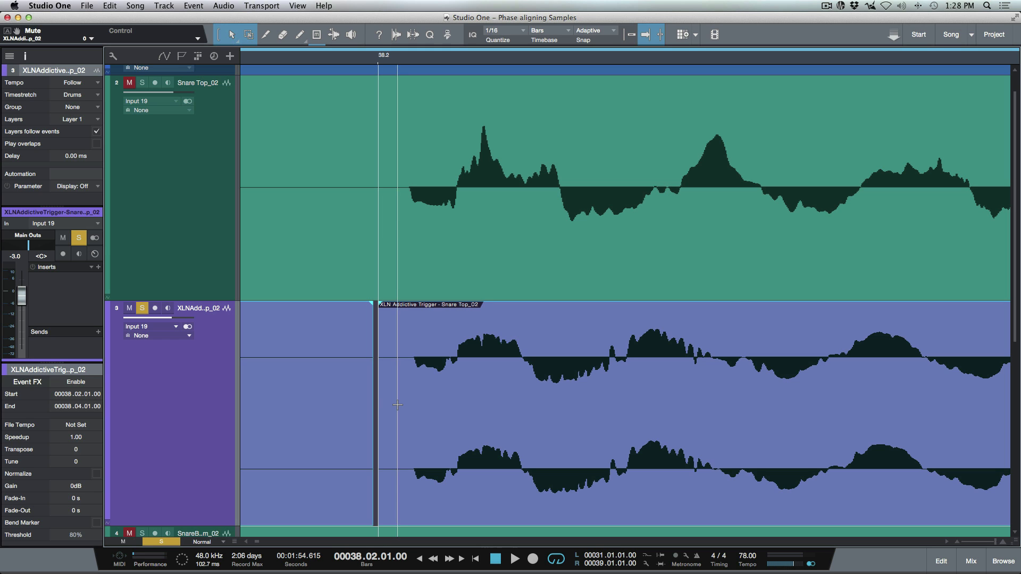
{"action": "mouse_move", "coordinate": [415, 377]}
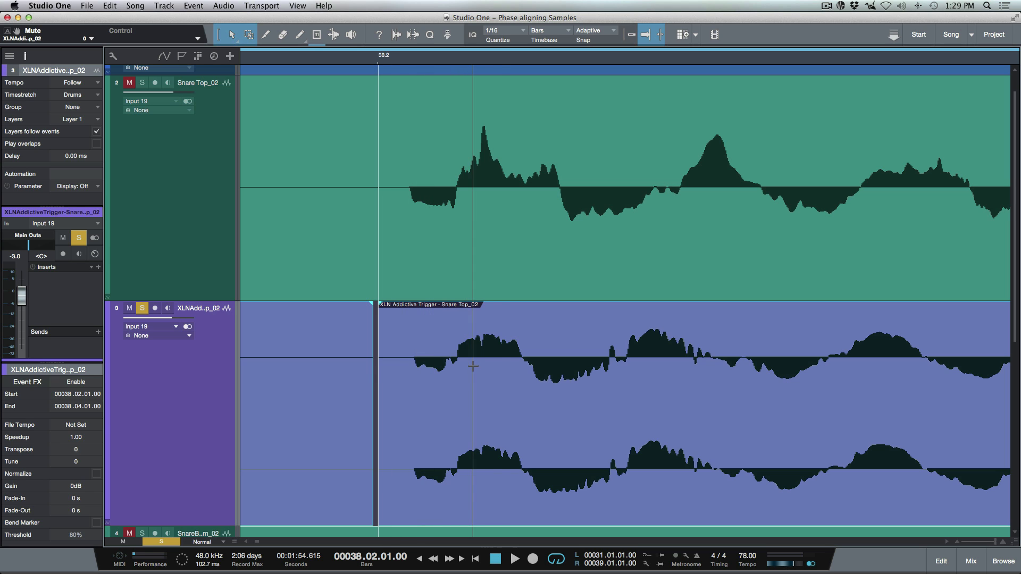
{"action": "mouse_move", "coordinate": [497, 374]}
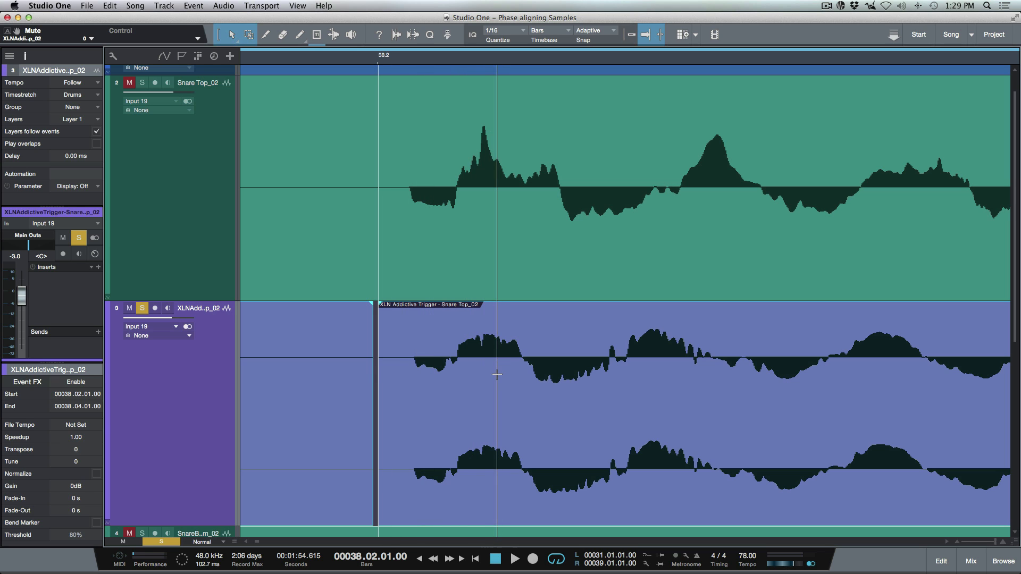
{"action": "mouse_move", "coordinate": [199, 430]}
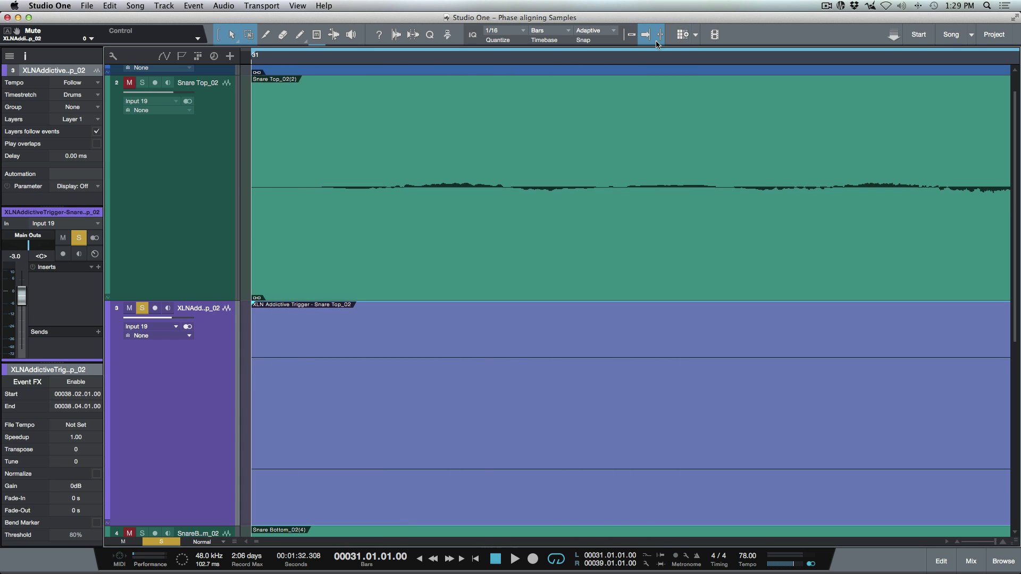
{"action": "mouse_move", "coordinate": [659, 36]}
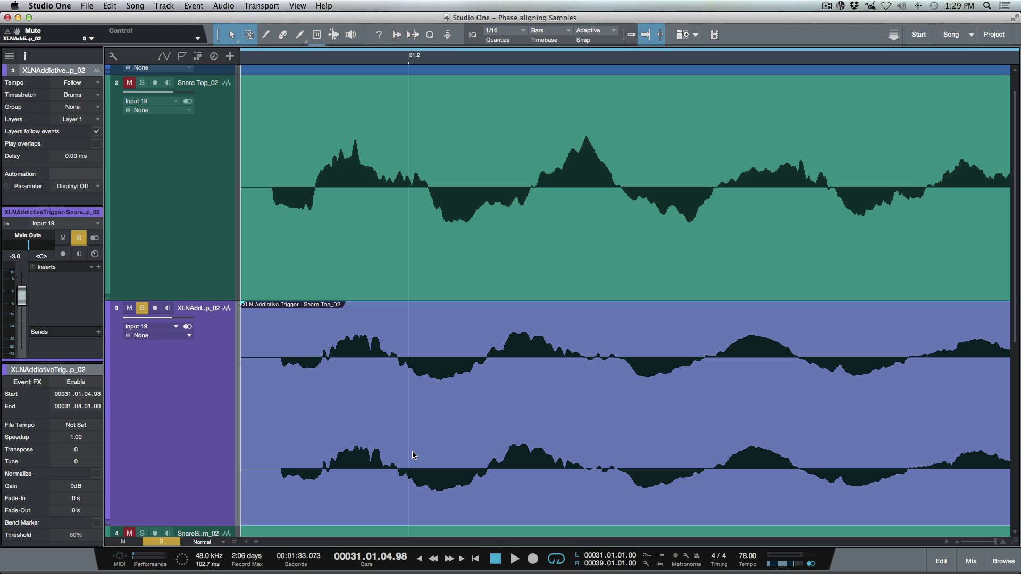
Step: Select the bar 31 triggered snare slice ready to nudge it against Snare Top_02
{"action": "left_click", "coordinate": [411, 443]}
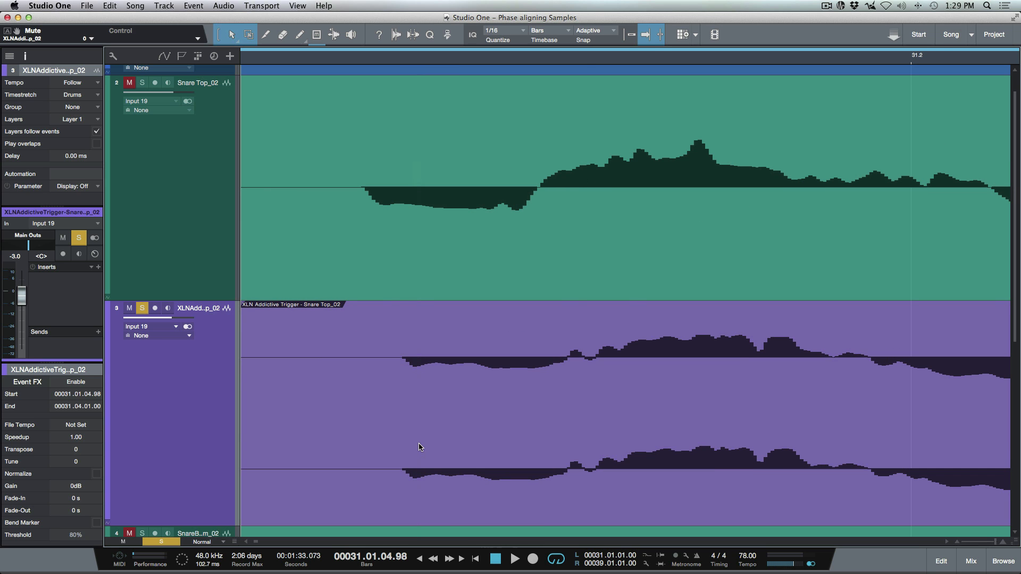
{"action": "mouse_move", "coordinate": [456, 445]}
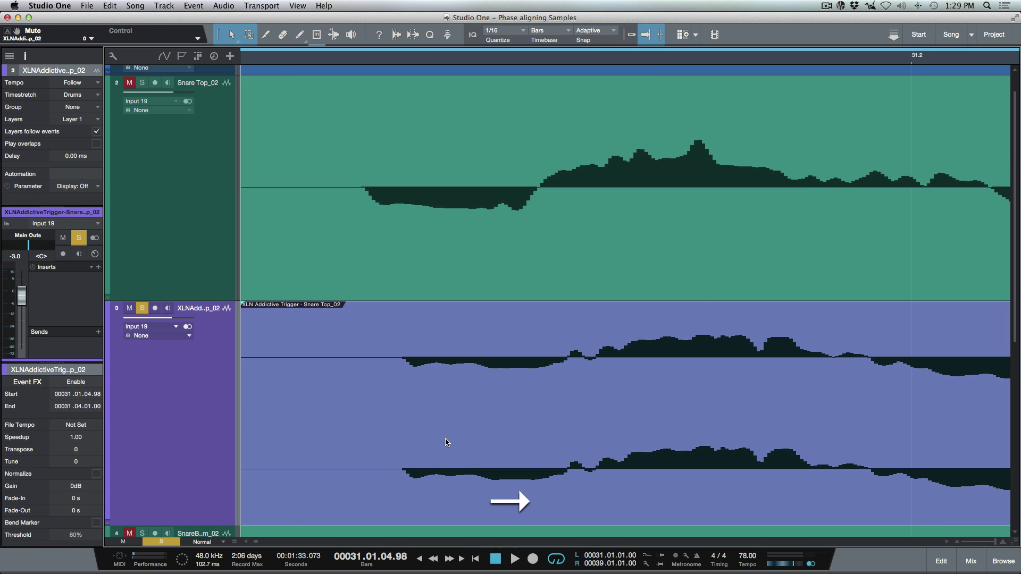
{"action": "mouse_move", "coordinate": [455, 434]}
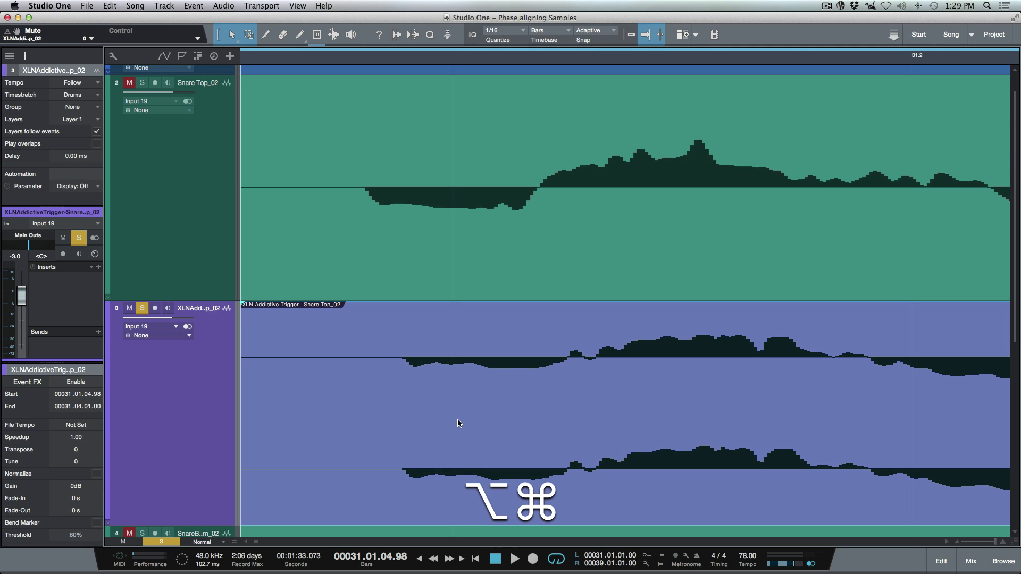
{"action": "mouse_move", "coordinate": [466, 439]}
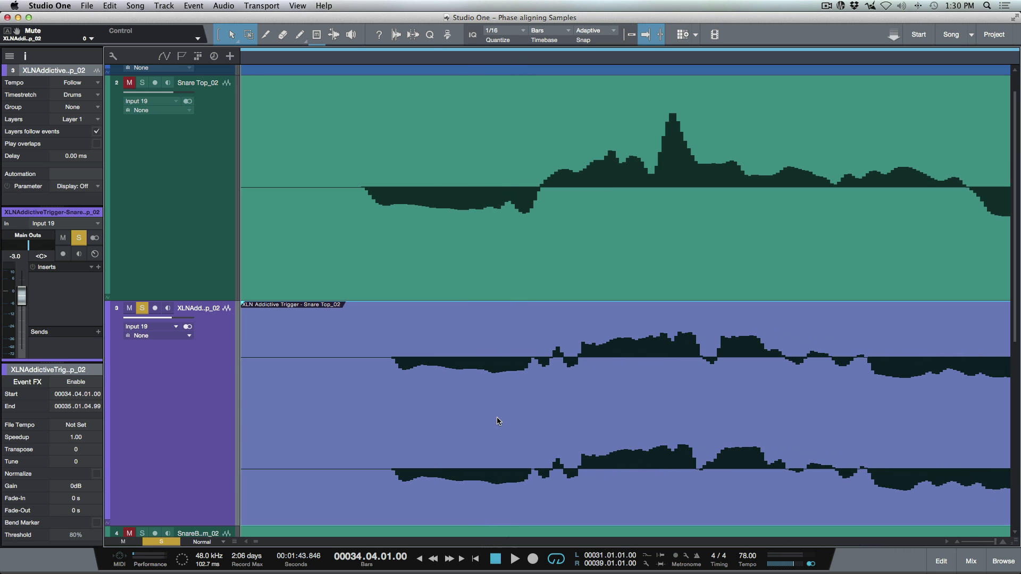
{"action": "mouse_move", "coordinate": [471, 424]}
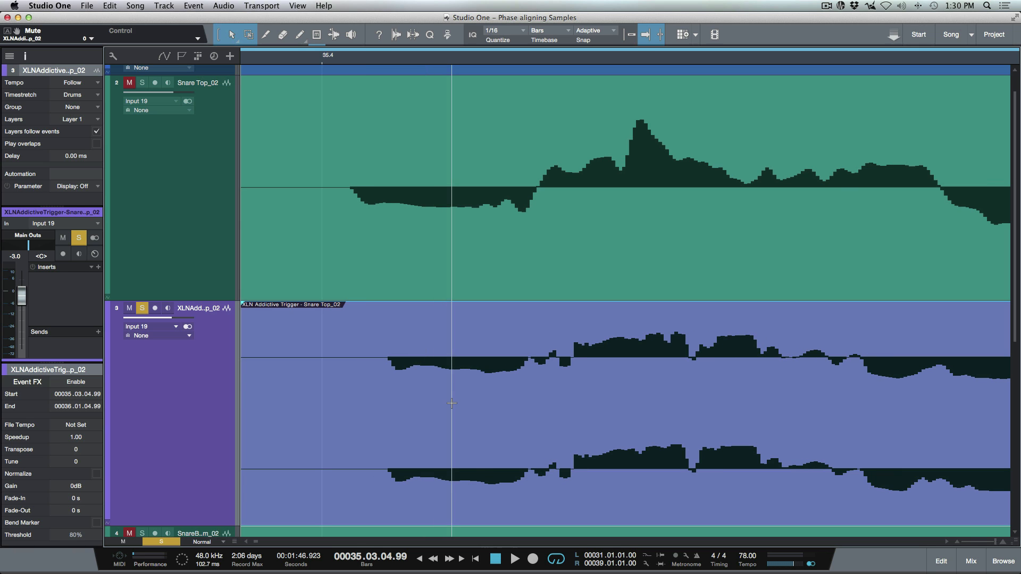
{"action": "mouse_move", "coordinate": [456, 414]}
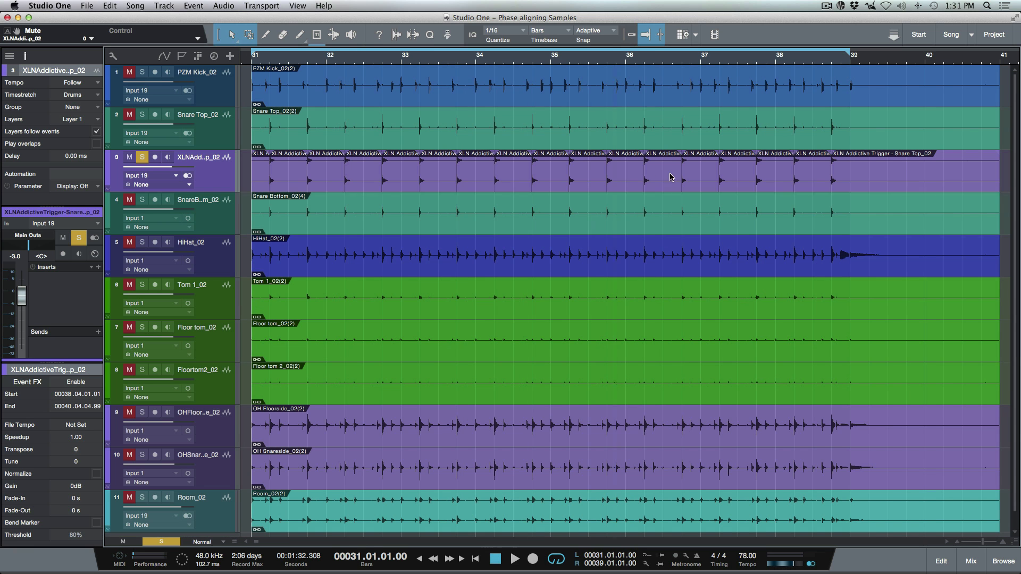
{"action": "mouse_move", "coordinate": [221, 179]}
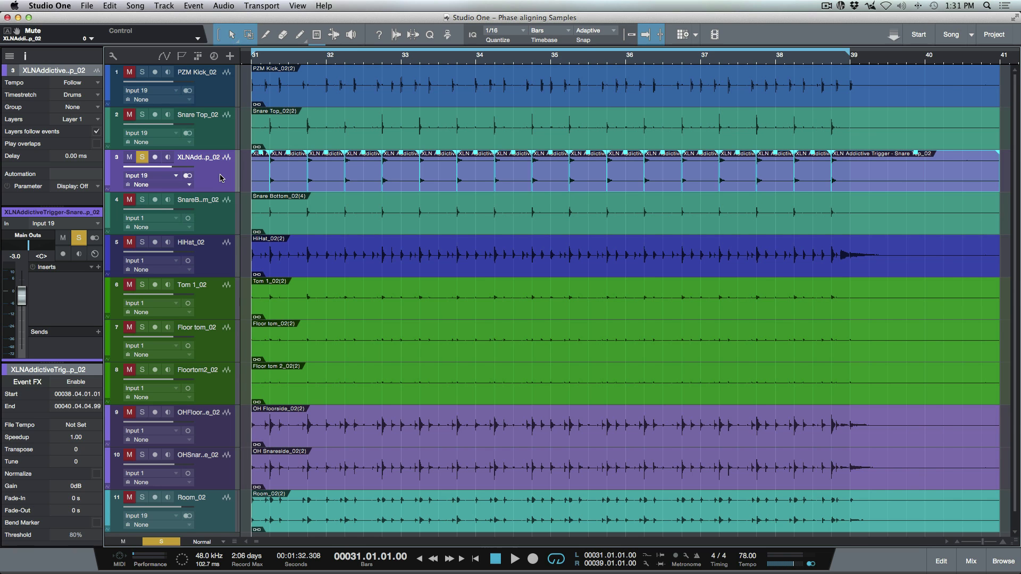
Step: Merge the triggered snare slices into one event spanning bars 31–40
{"action": "key", "text": "g"}
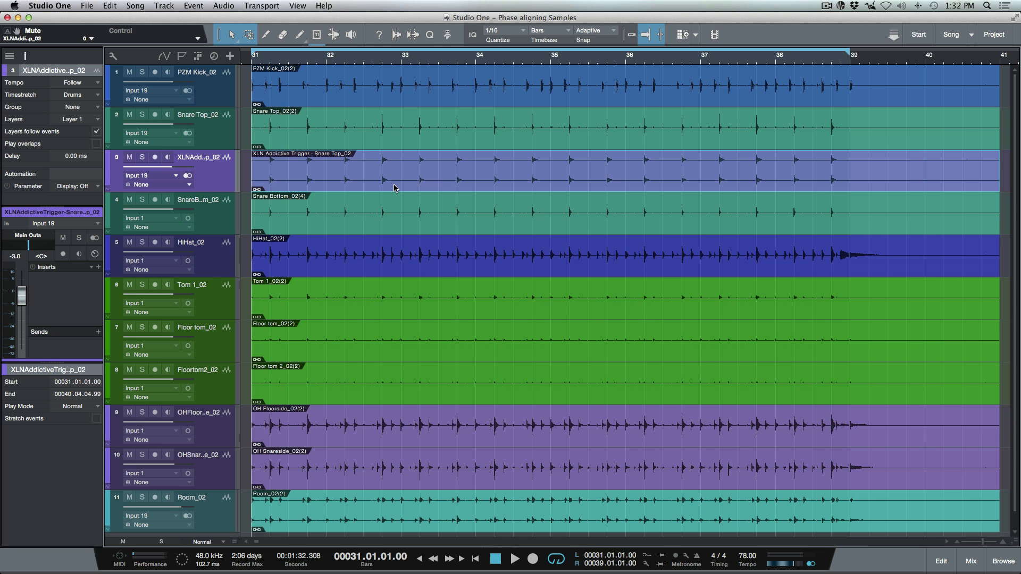
Step: Pull the XLN trigger track's fader down to -5.7 dB while the full mix plays
{"action": "left_click", "coordinate": [515, 558]}
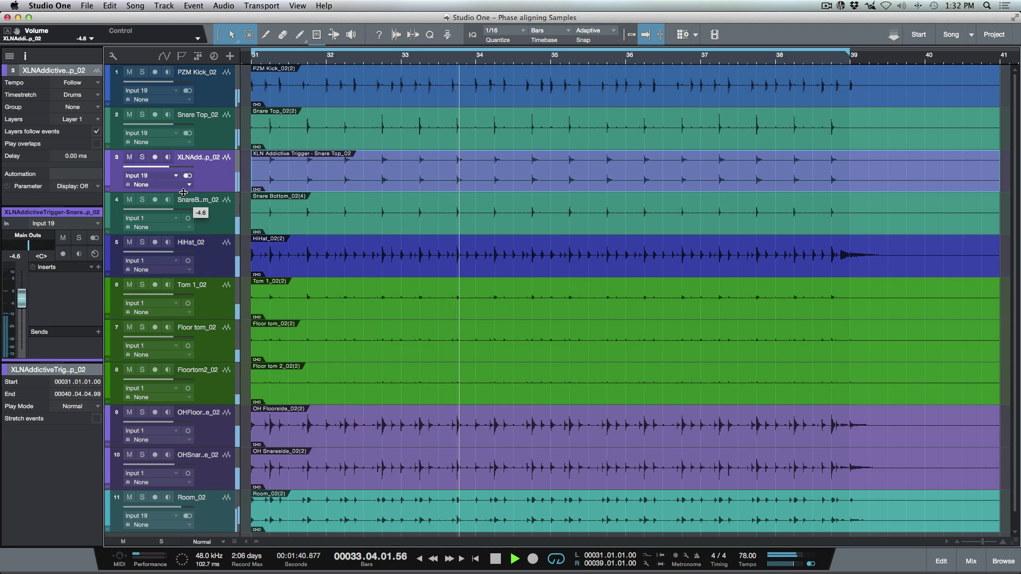
{"action": "left_click", "coordinate": [128, 157]}
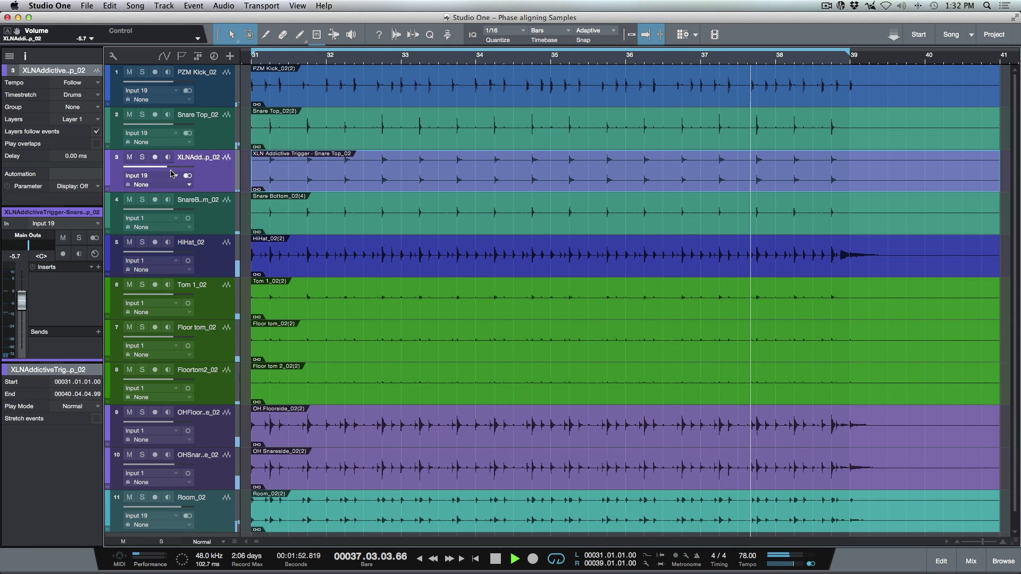
{"action": "left_click", "coordinate": [513, 558]}
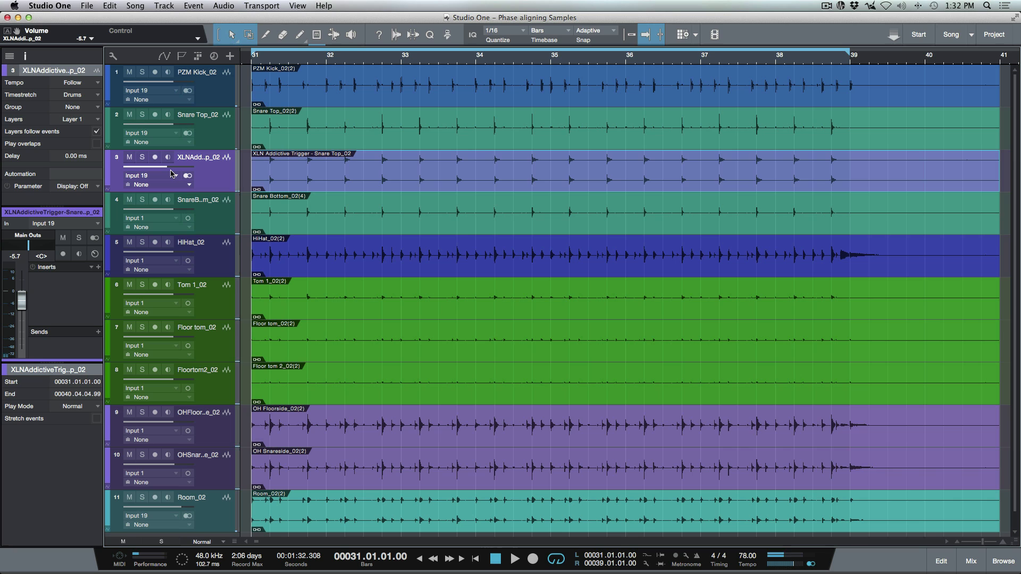